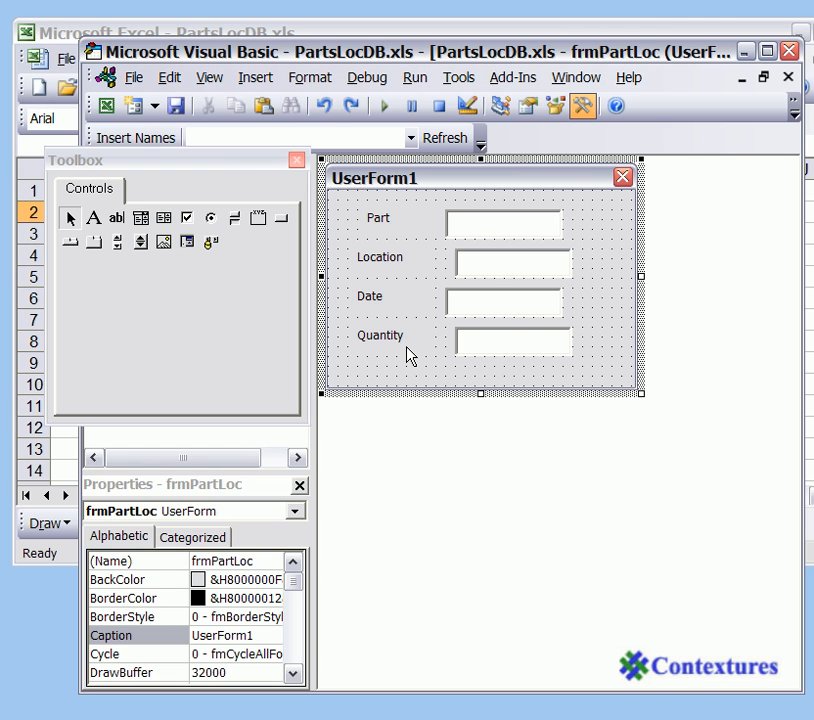
{"action": "mouse_move", "coordinate": [622, 177]}
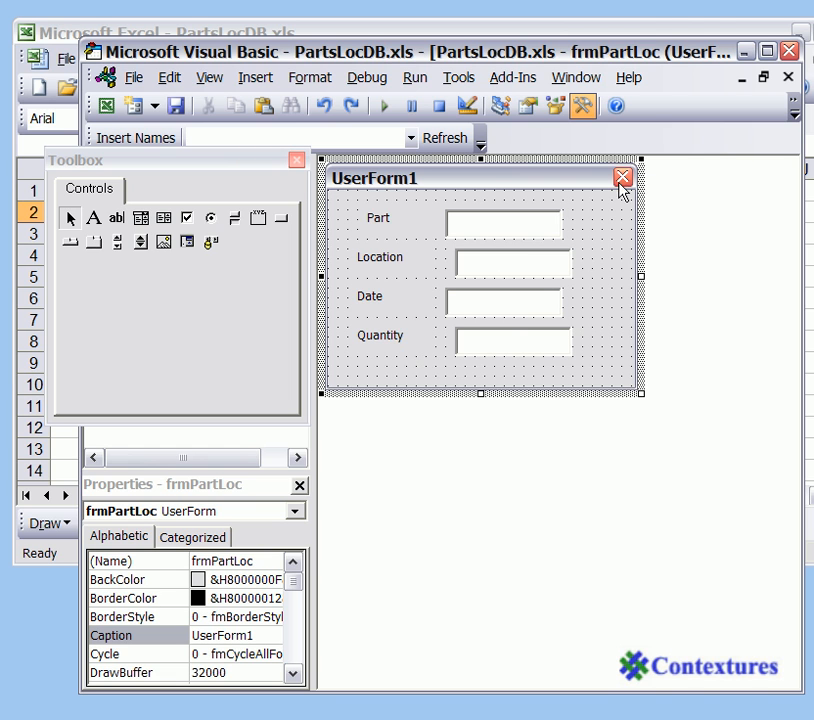
{"action": "mouse_move", "coordinate": [597, 207]}
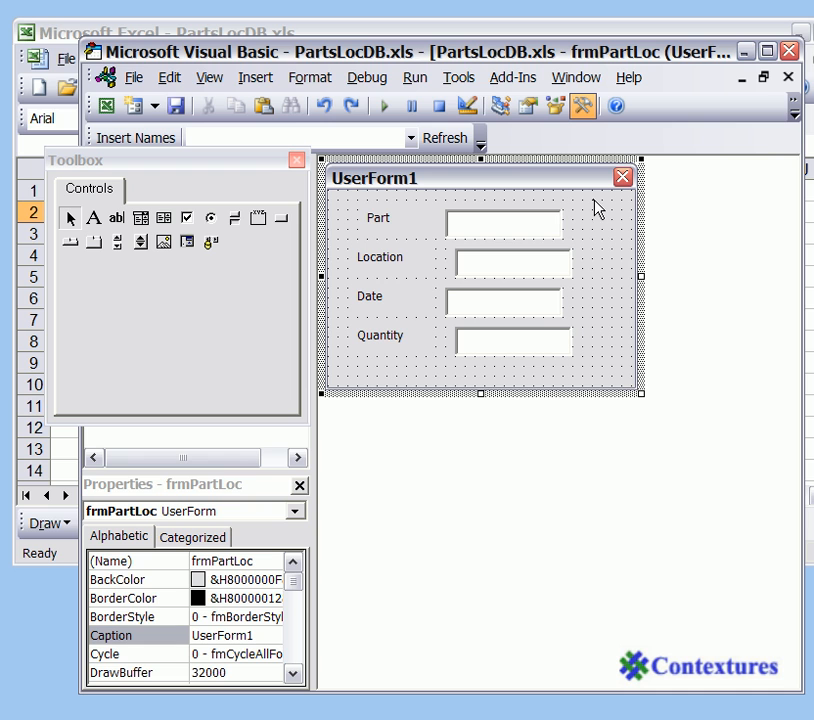
Select the four text boxes and align their left edges
{"action": "left_click_drag", "start_coordinate": [595, 205], "coordinate": [538, 288]}
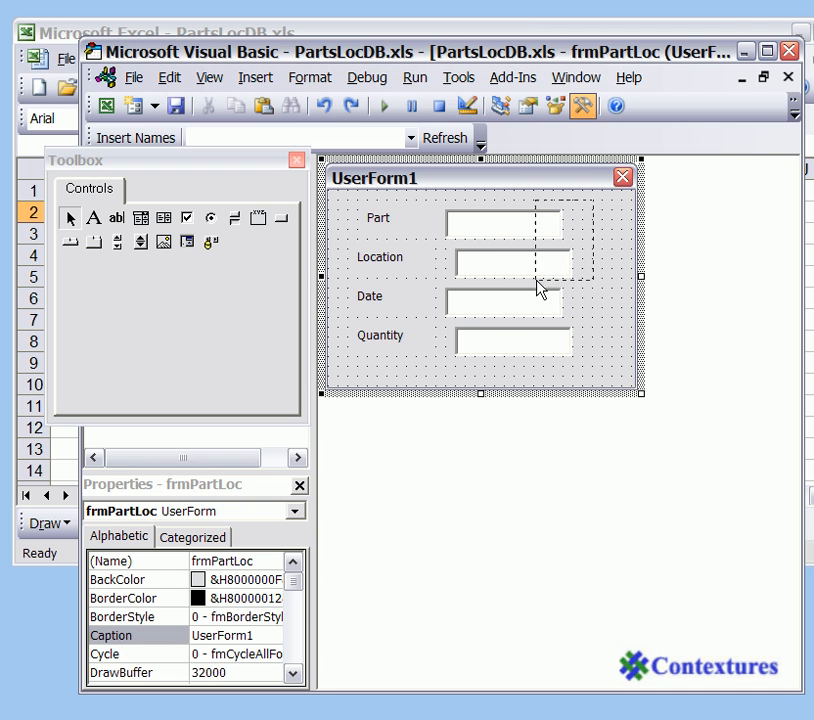
{"action": "left_click_drag", "start_coordinate": [540, 287], "coordinate": [520, 377]}
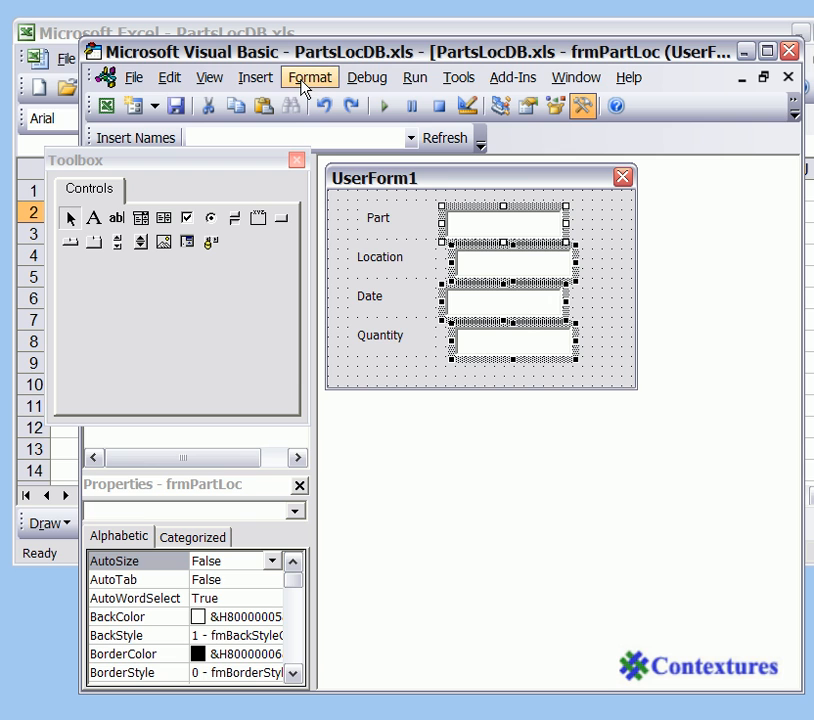
{"action": "left_click", "coordinate": [309, 77]}
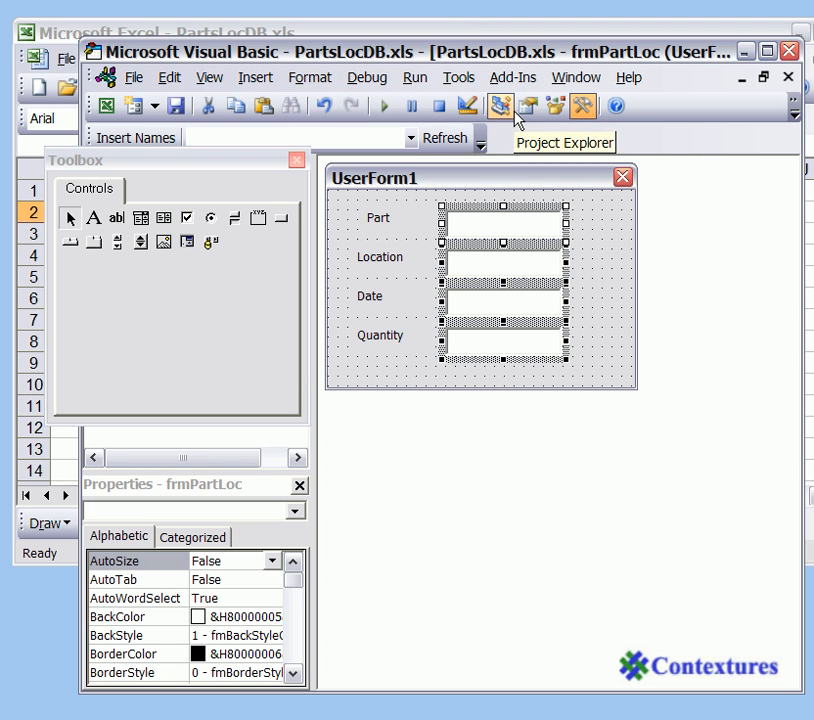
{"action": "mouse_move", "coordinate": [345, 210]}
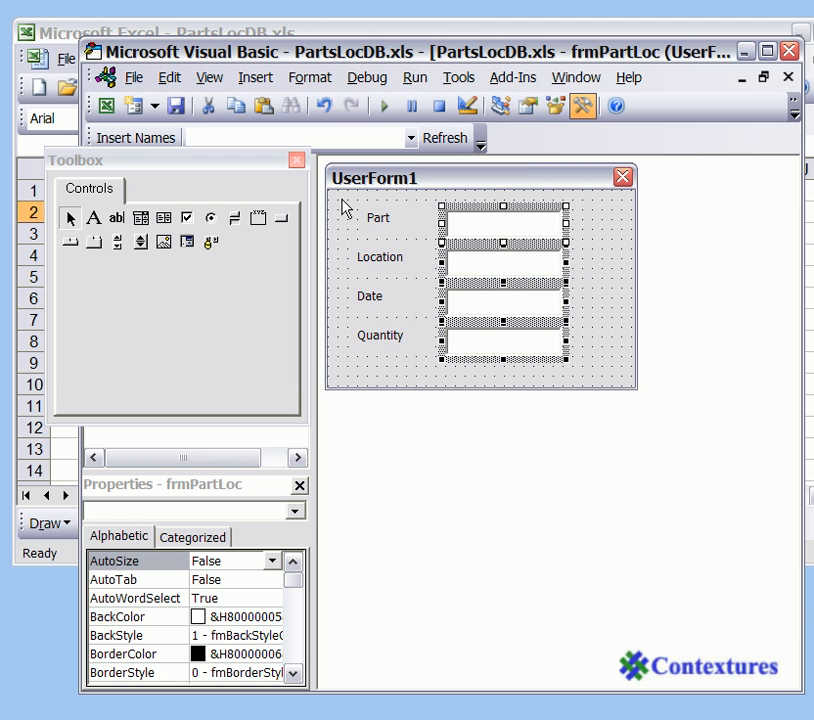
Left-align the Part, Location, Date and Quantity labels
{"action": "left_click", "coordinate": [480, 385]}
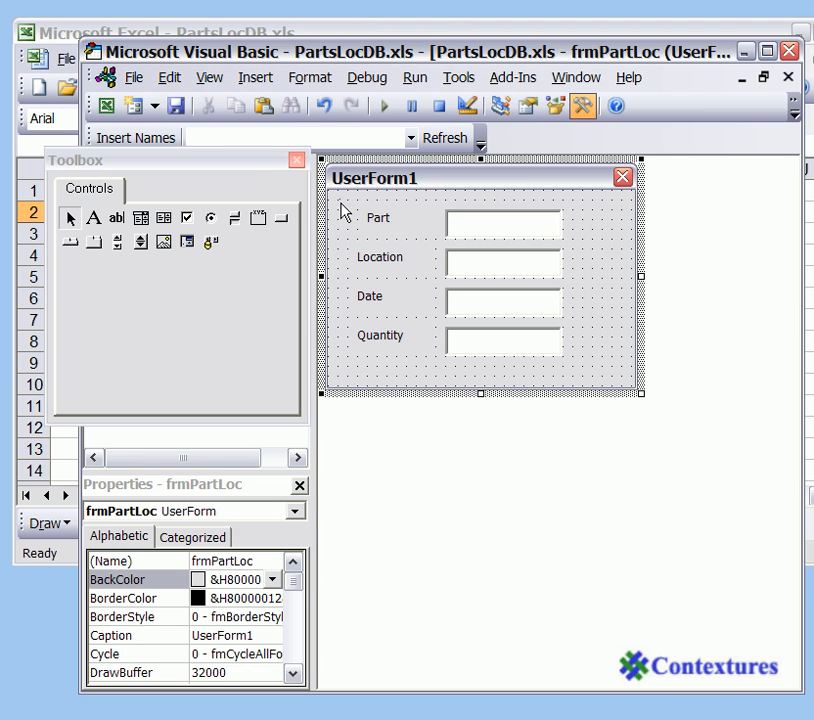
{"action": "left_click_drag", "start_coordinate": [345, 207], "coordinate": [388, 367]}
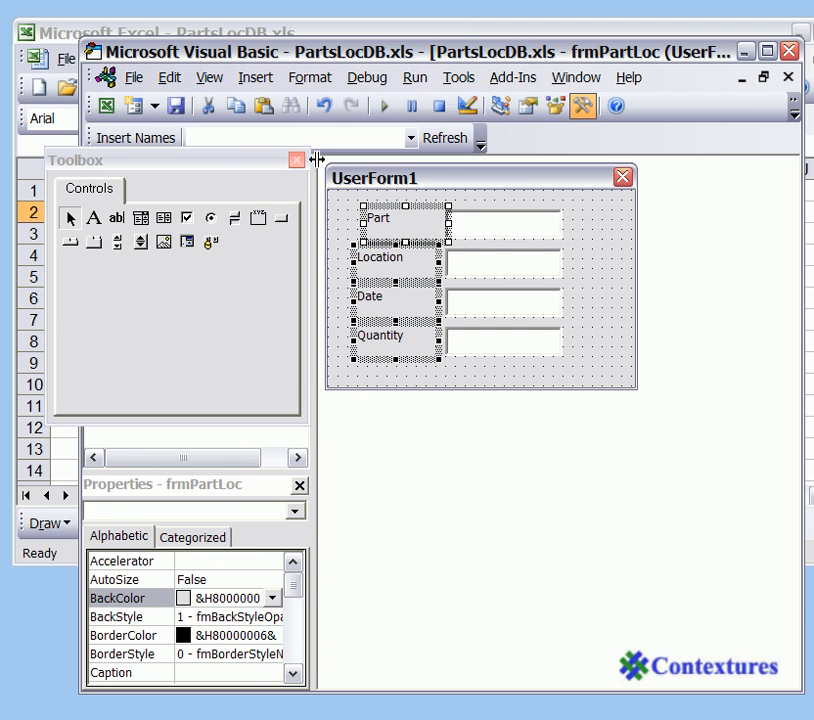
{"action": "left_click", "coordinate": [310, 77]}
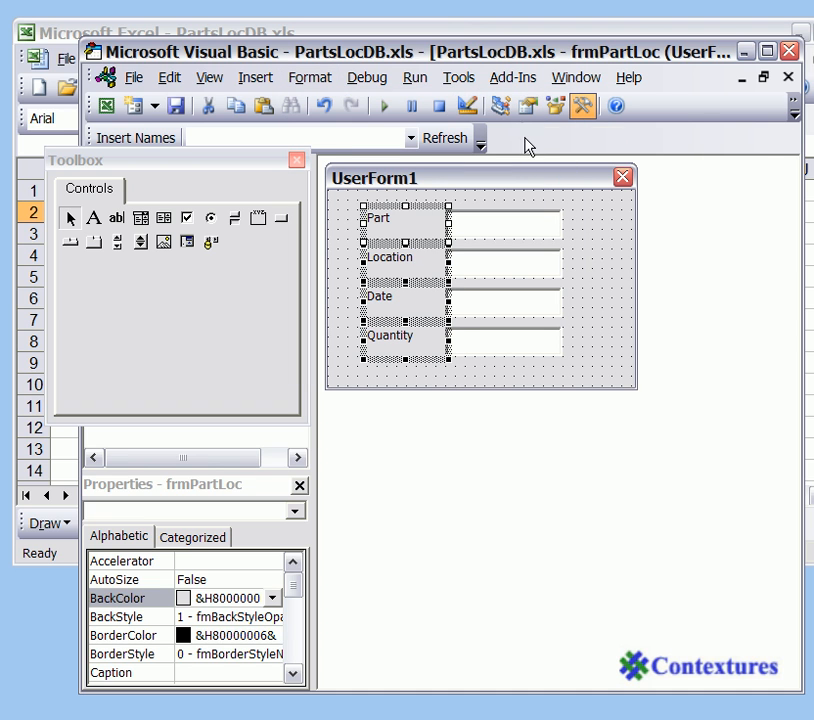
{"action": "mouse_move", "coordinate": [354, 183]}
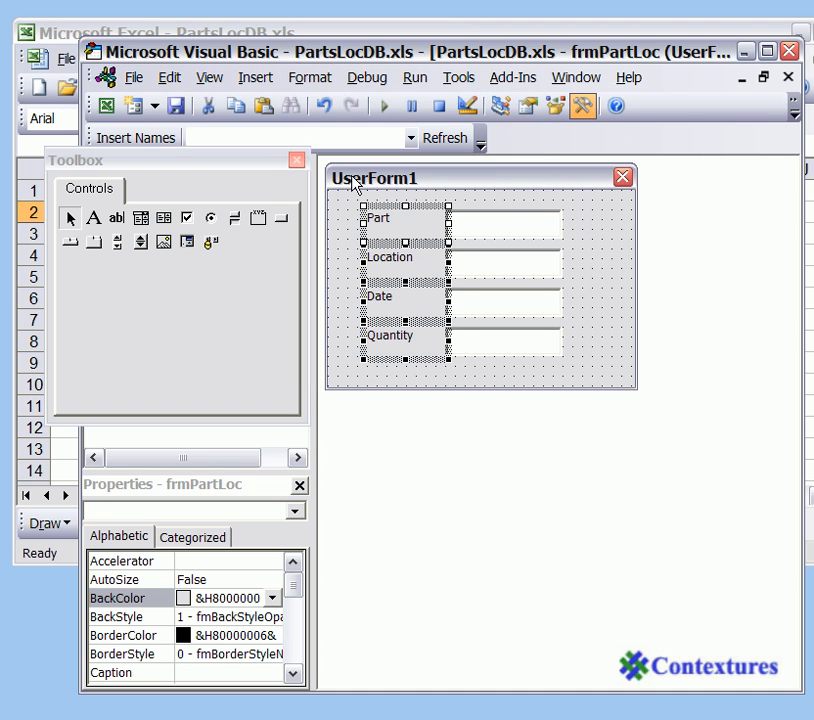
{"action": "mouse_move", "coordinate": [421, 195]}
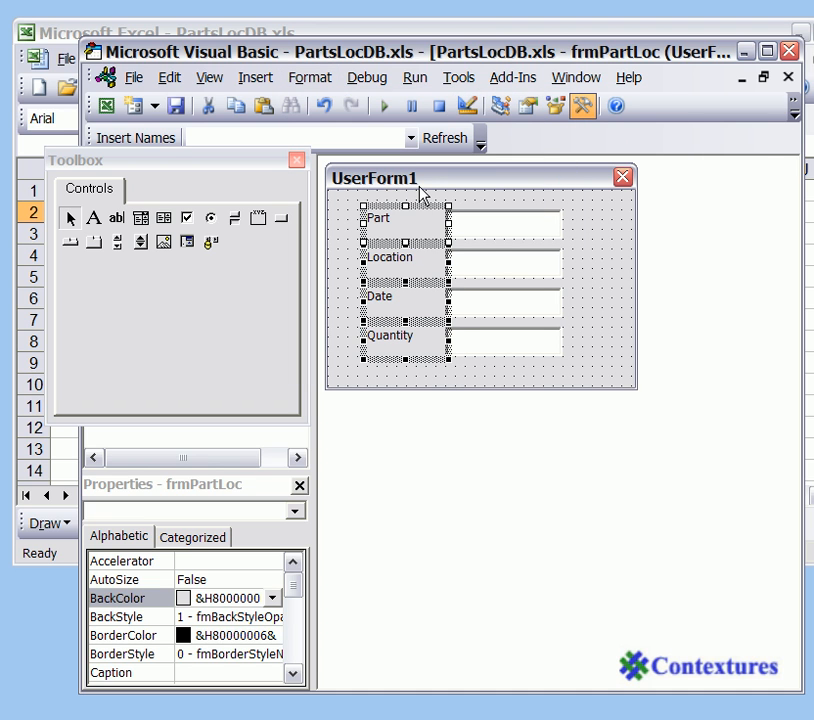
{"action": "mouse_move", "coordinate": [432, 182]}
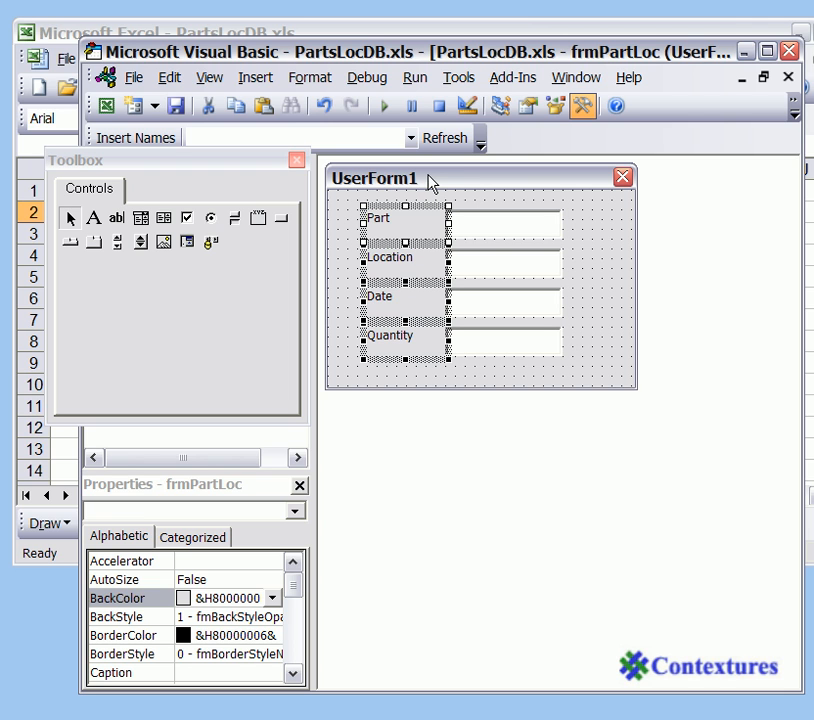
{"action": "mouse_move", "coordinate": [444, 183]}
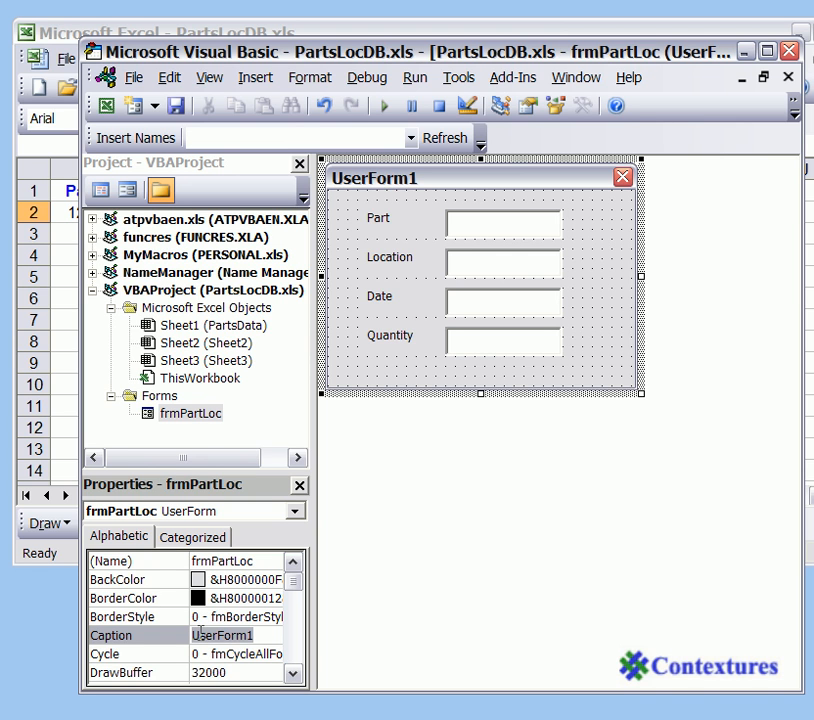
Set the form's Caption property to 'Parts Inventory'
{"action": "type", "text": "Parts Inventor"}
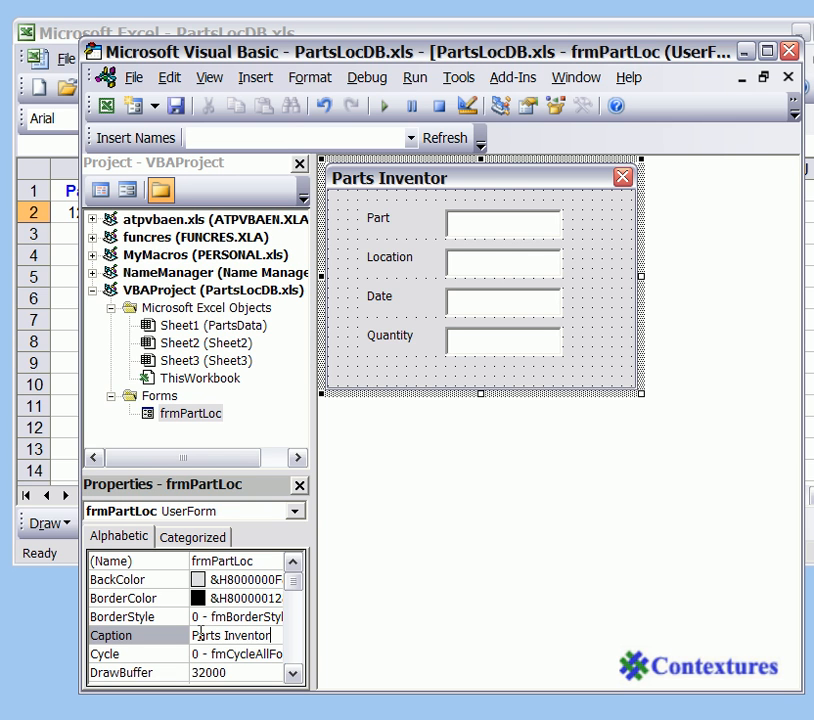
{"action": "type", "text": "y"}
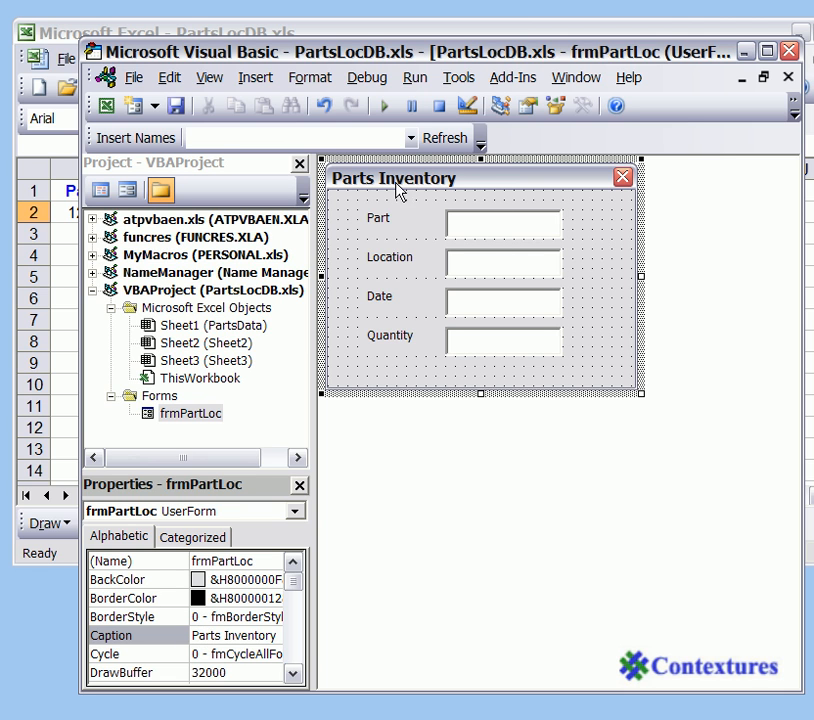
{"action": "mouse_move", "coordinate": [472, 290]}
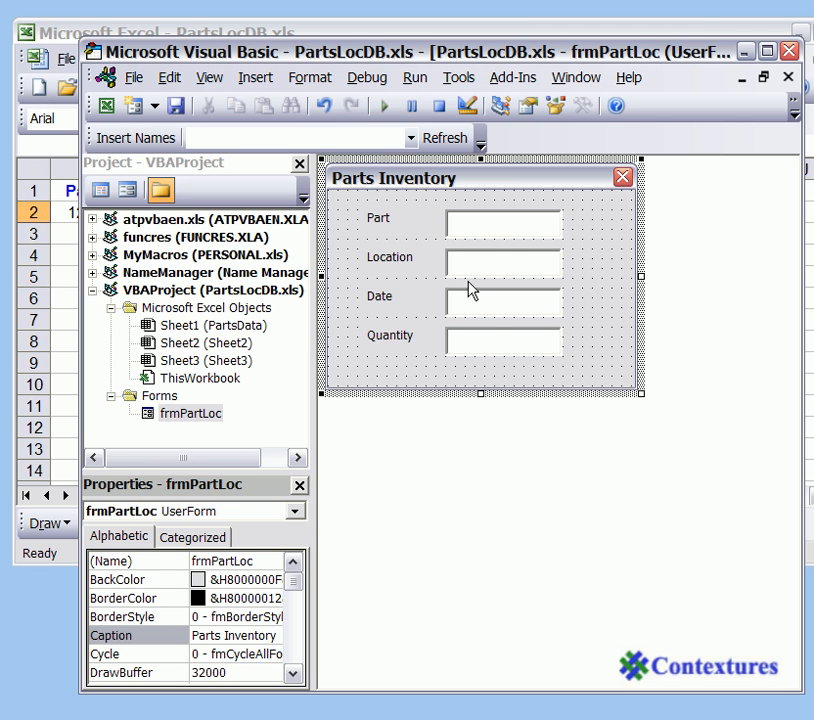
{"action": "mouse_move", "coordinate": [485, 408]}
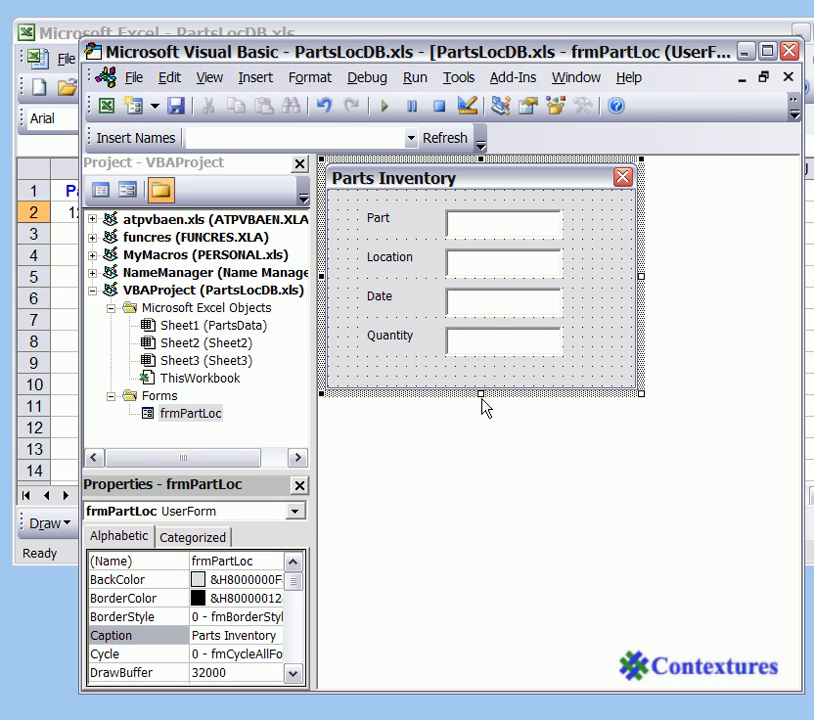
{"action": "mouse_move", "coordinate": [482, 393]}
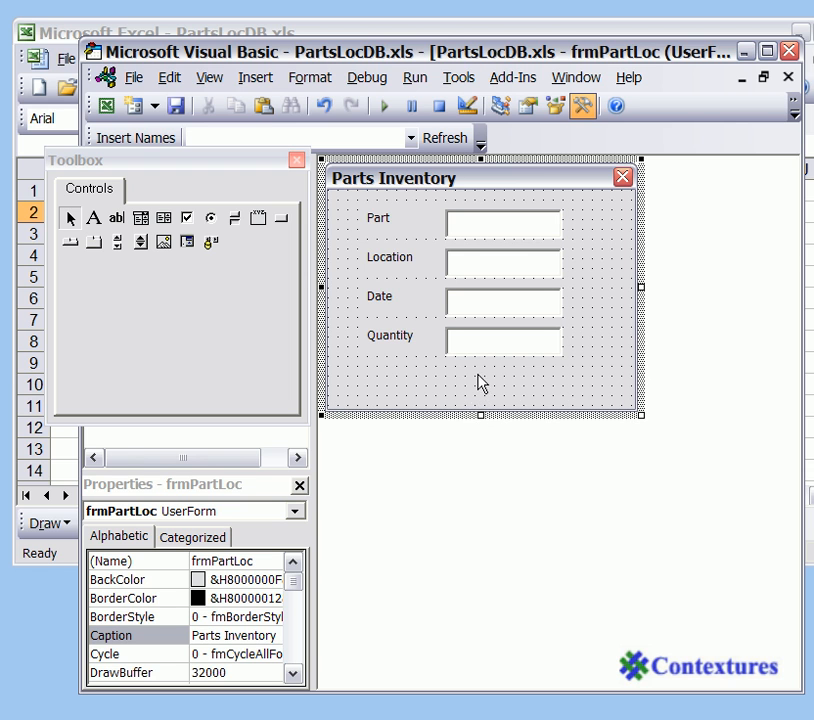
{"action": "mouse_move", "coordinate": [480, 412]}
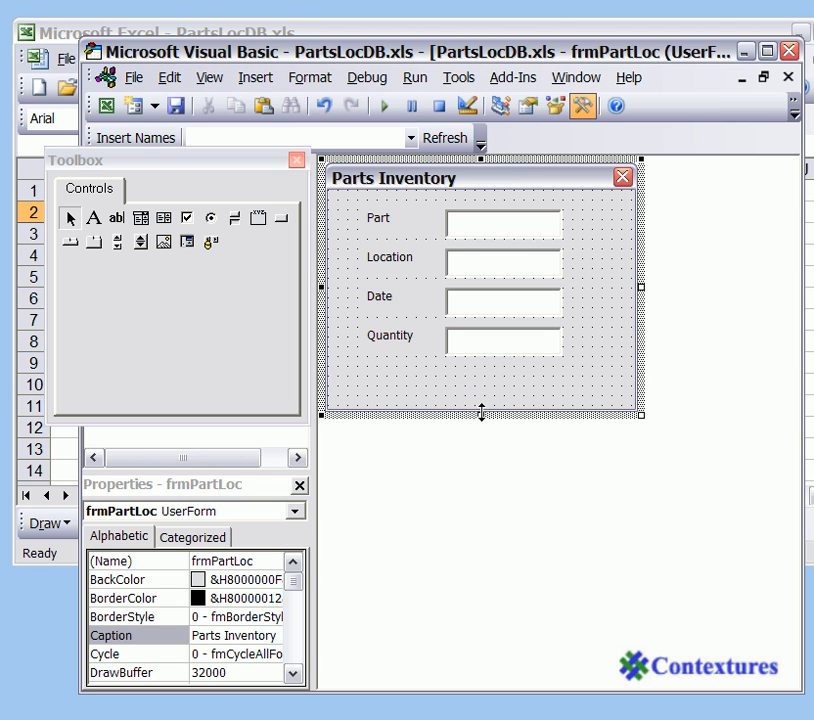
Drag the form's bottom edge down to leave room for buttons
{"action": "left_click_drag", "start_coordinate": [481, 412], "coordinate": [481, 430]}
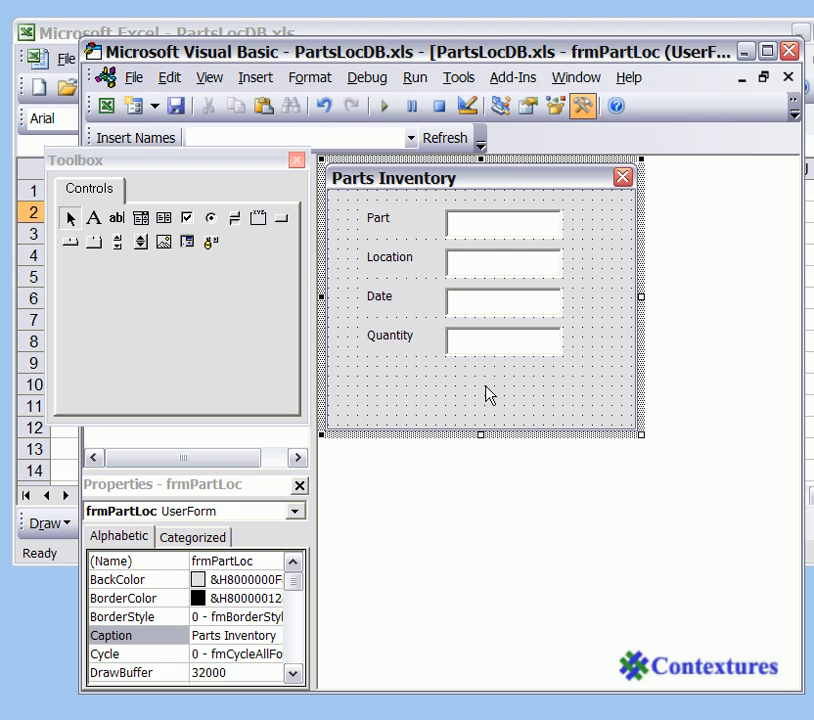
{"action": "mouse_move", "coordinate": [284, 217]}
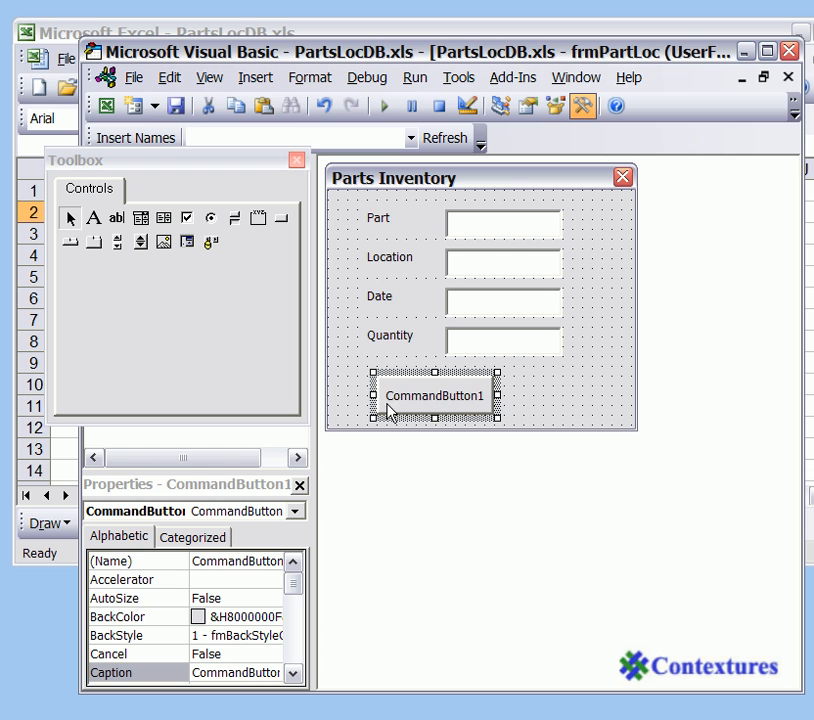
{"action": "mouse_move", "coordinate": [428, 408]}
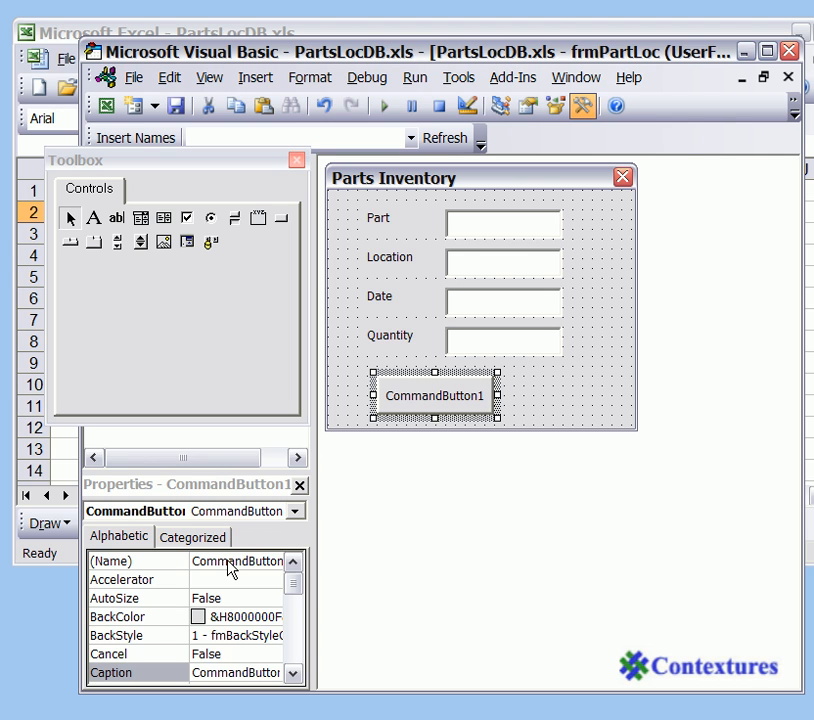
{"action": "mouse_move", "coordinate": [207, 576]}
{"action": "type", "text": "Add thi"}
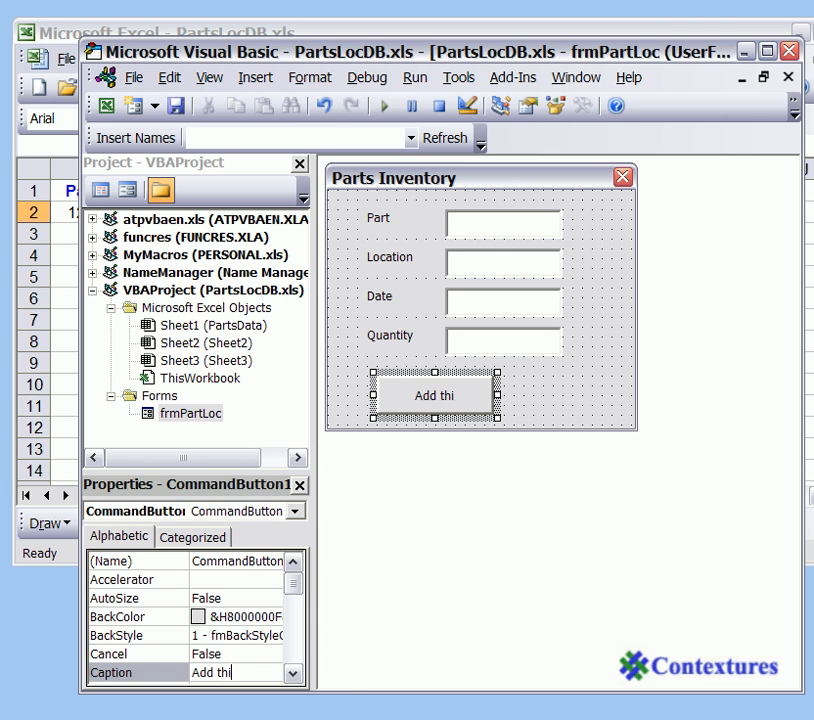
Add a command button captioned 'Add this part' and named cmdAdd
{"action": "type", "text": "s pa"}
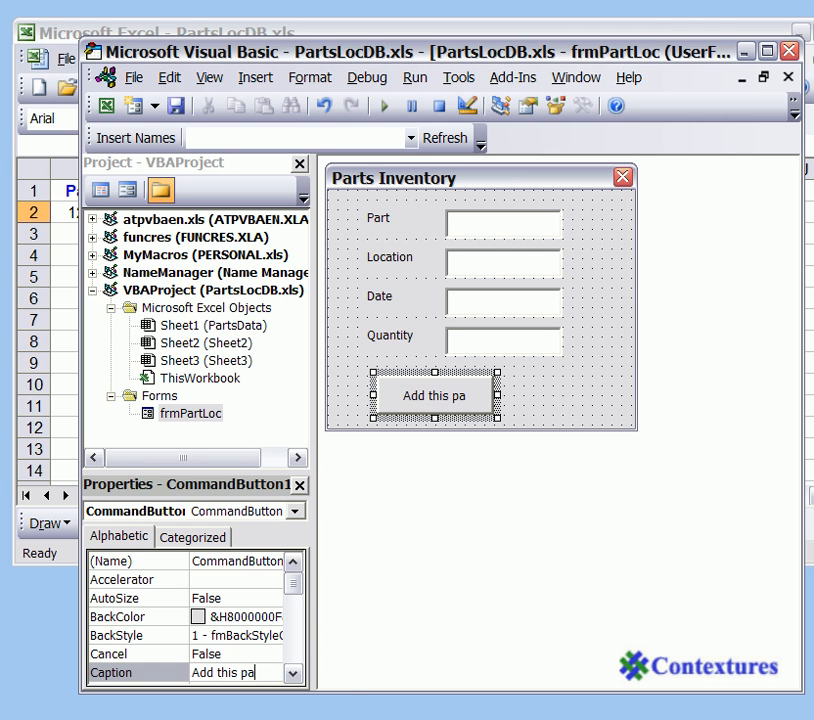
{"action": "type", "text": "rt"}
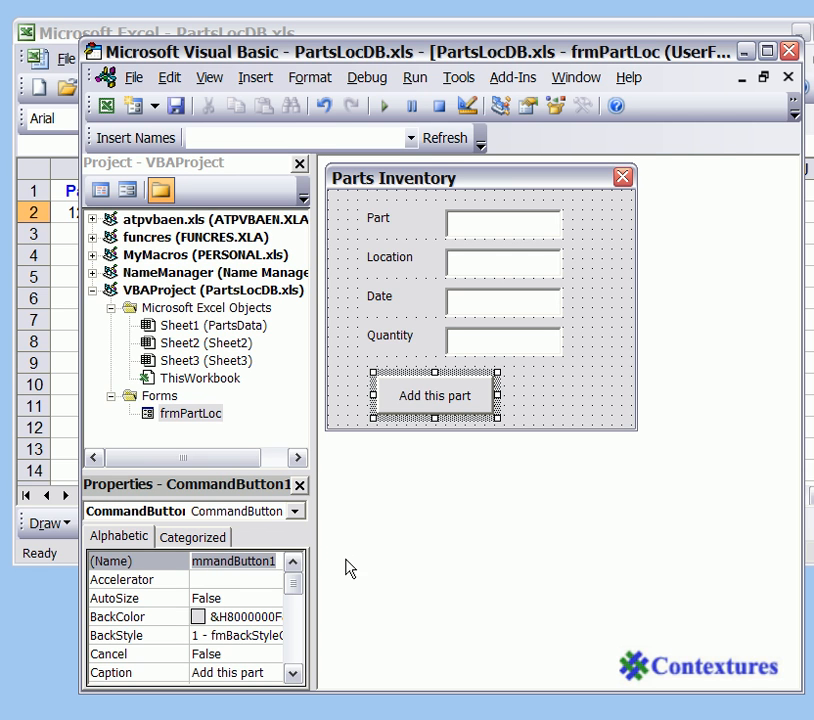
{"action": "mouse_move", "coordinate": [386, 568]}
{"action": "type", "text": "cmdAdd"}
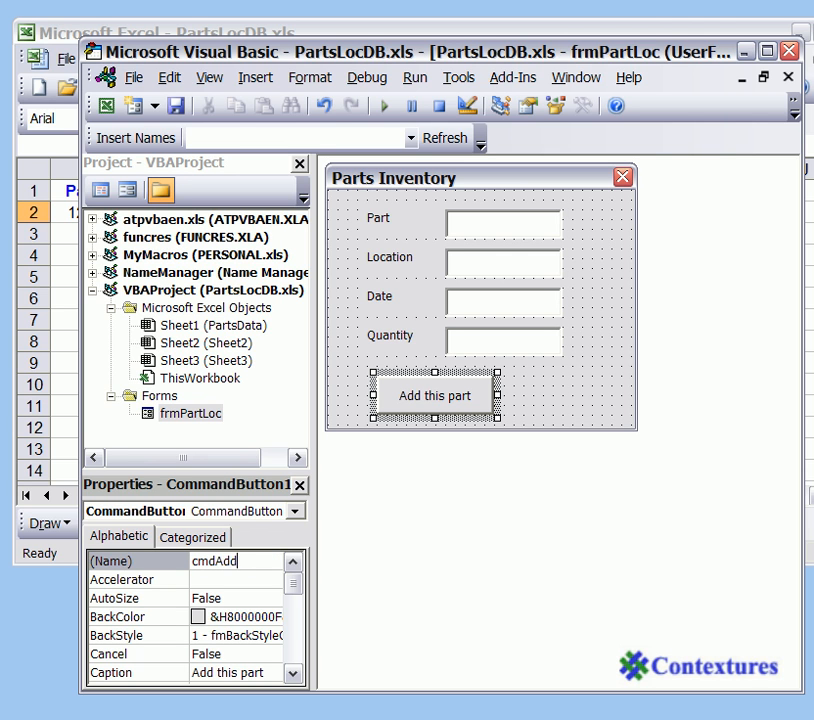
{"action": "key", "text": "Return"}
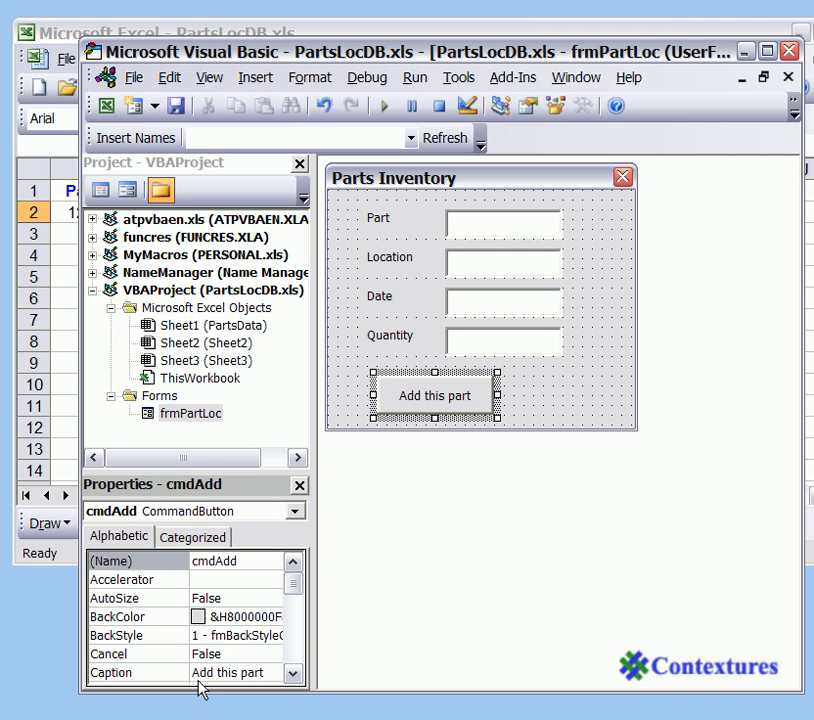
{"action": "mouse_move", "coordinate": [507, 409]}
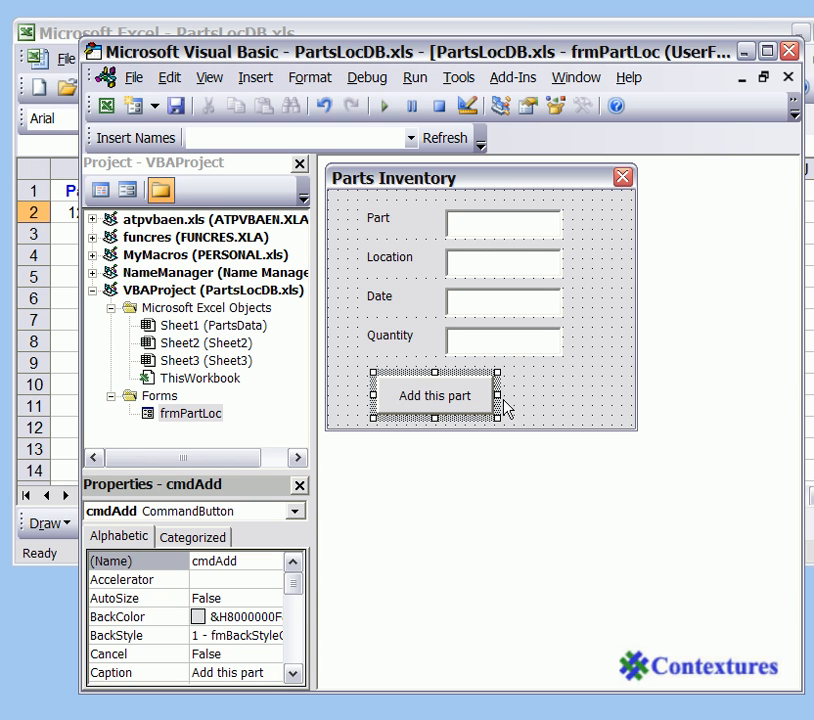
{"action": "mouse_move", "coordinate": [478, 180]}
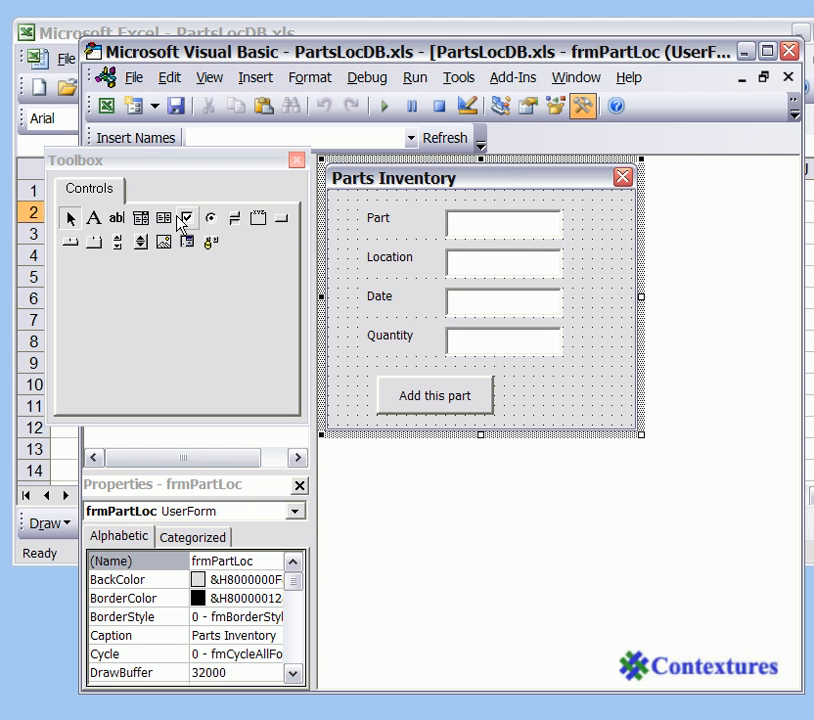
{"action": "mouse_move", "coordinate": [283, 218]}
{"action": "type", "text": "cmdClose"}
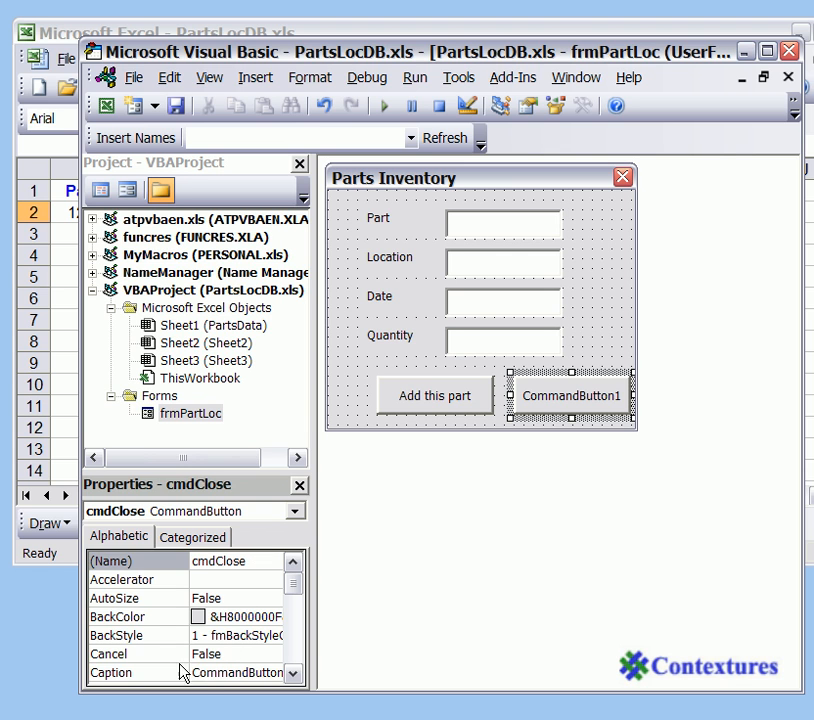
Add a second button captioned 'Close', named cmdClose
{"action": "left_click", "coordinate": [240, 672]}
{"action": "type", "text": "Clo"}
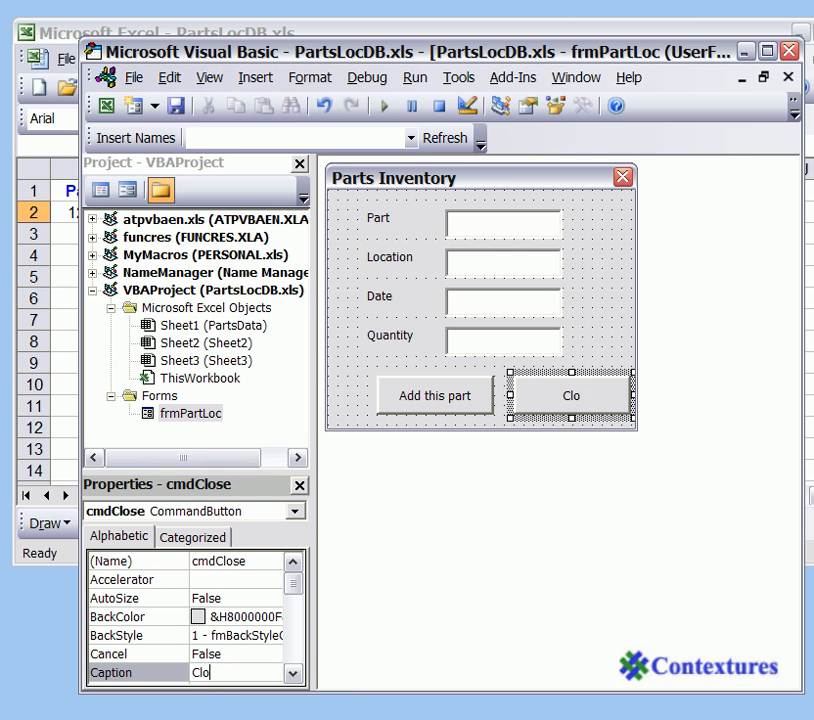
{"action": "type", "text": "se"}
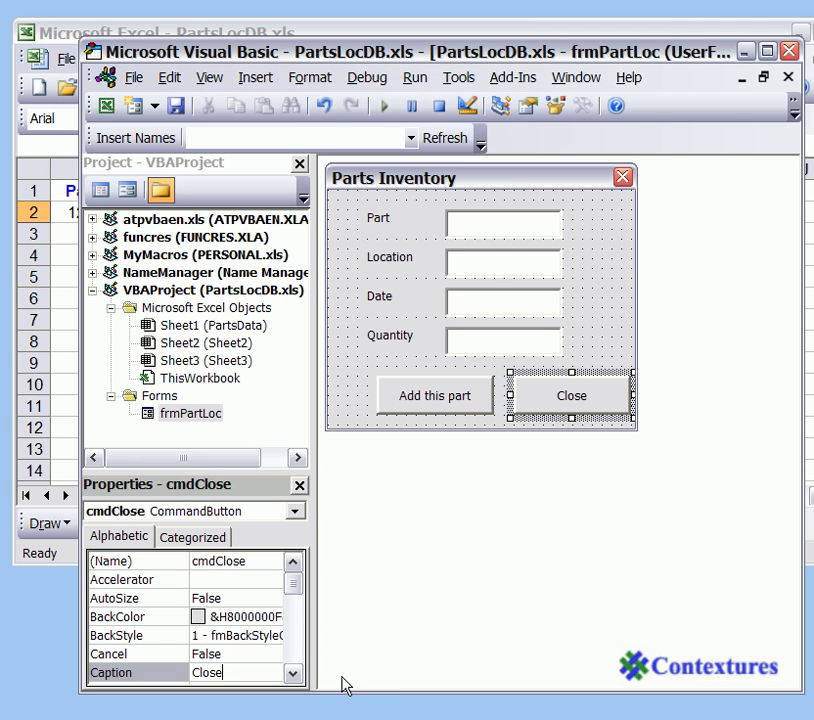
{"action": "mouse_move", "coordinate": [614, 407]}
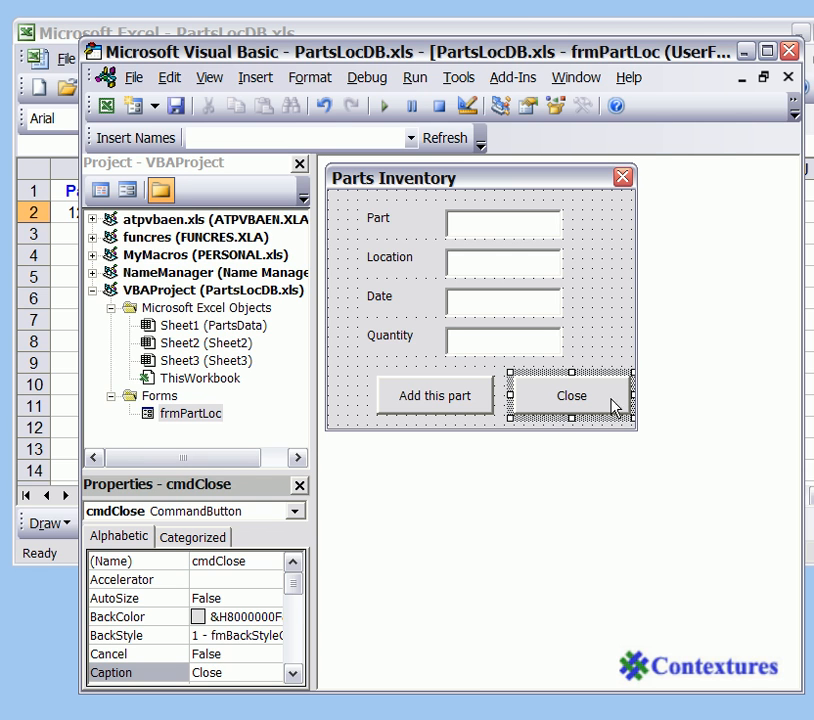
Narrow the Close and Add this part buttons
{"action": "left_click", "coordinate": [583, 106]}
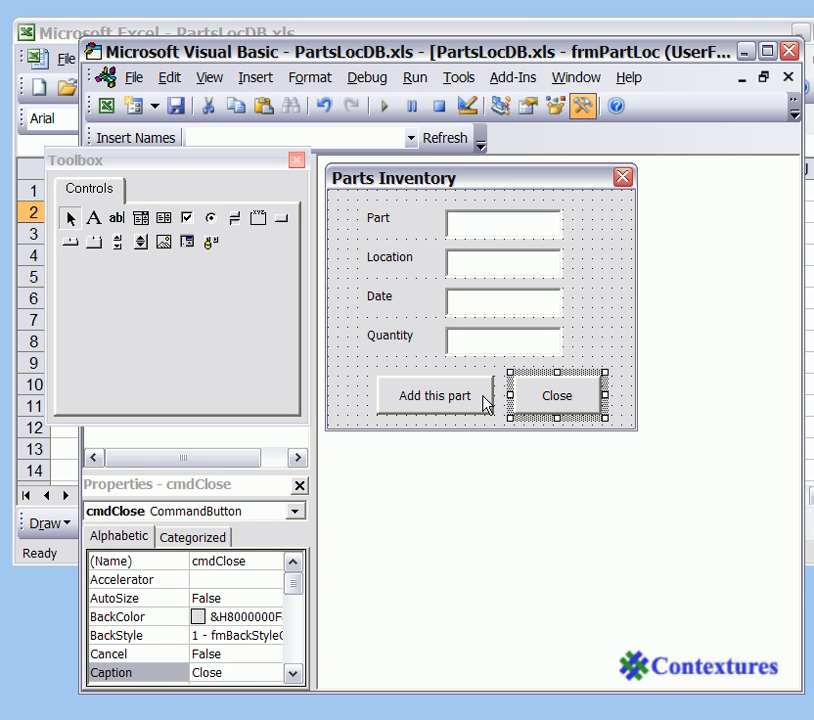
{"action": "left_click", "coordinate": [433, 395]}
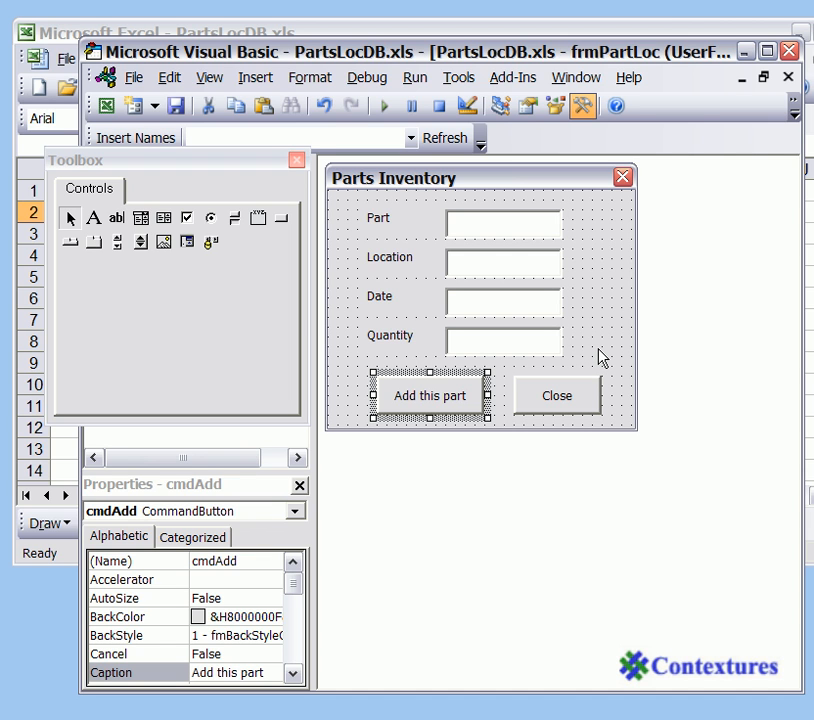
{"action": "mouse_move", "coordinate": [540, 155]}
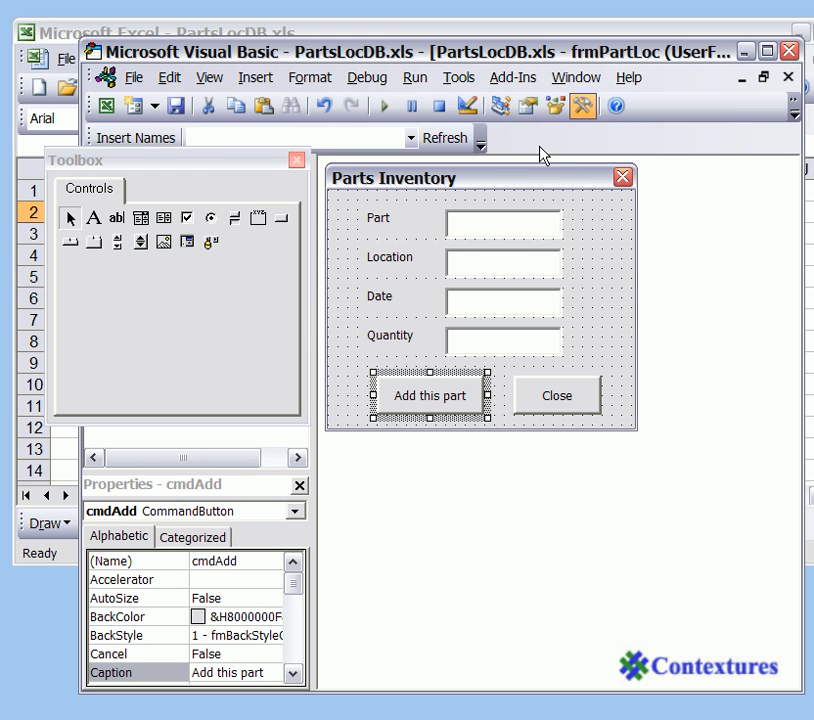